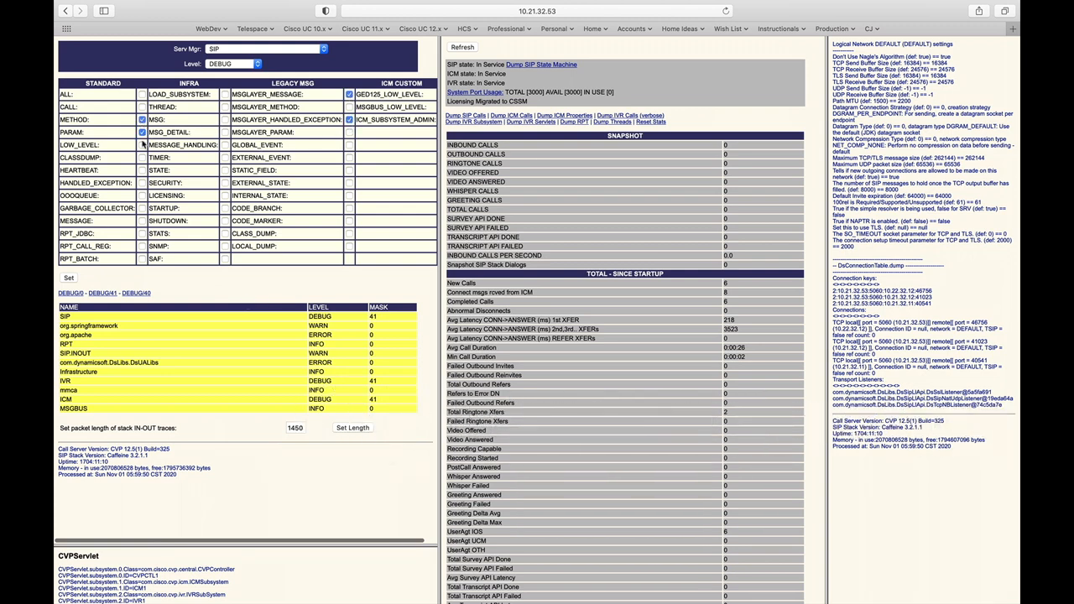
- Show the Dialed Number Pattern list under System in the Operations Console
left_click(71, 68)
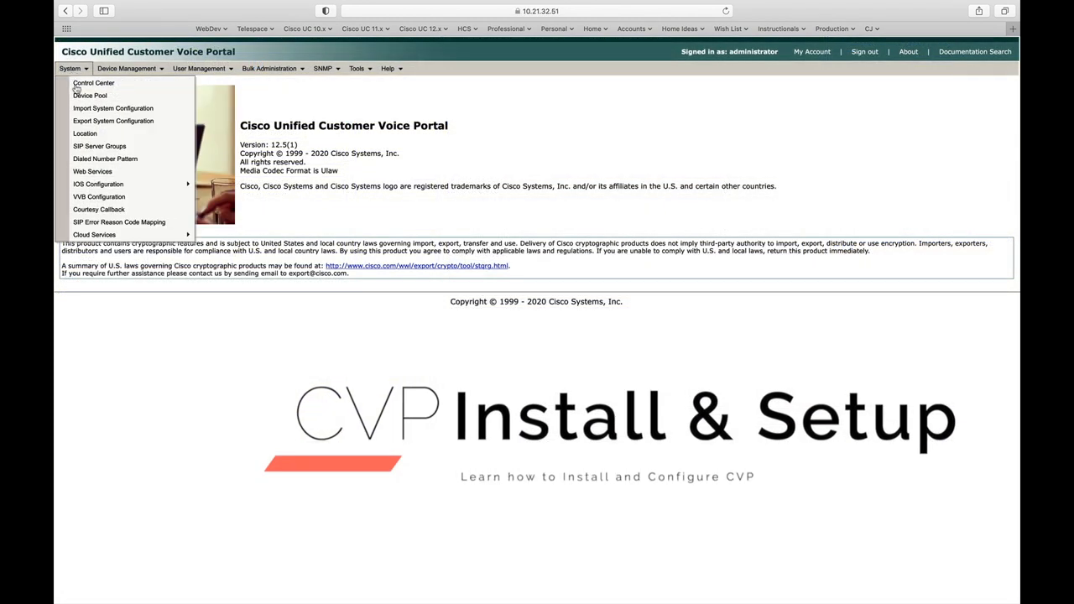
left_click(105, 159)
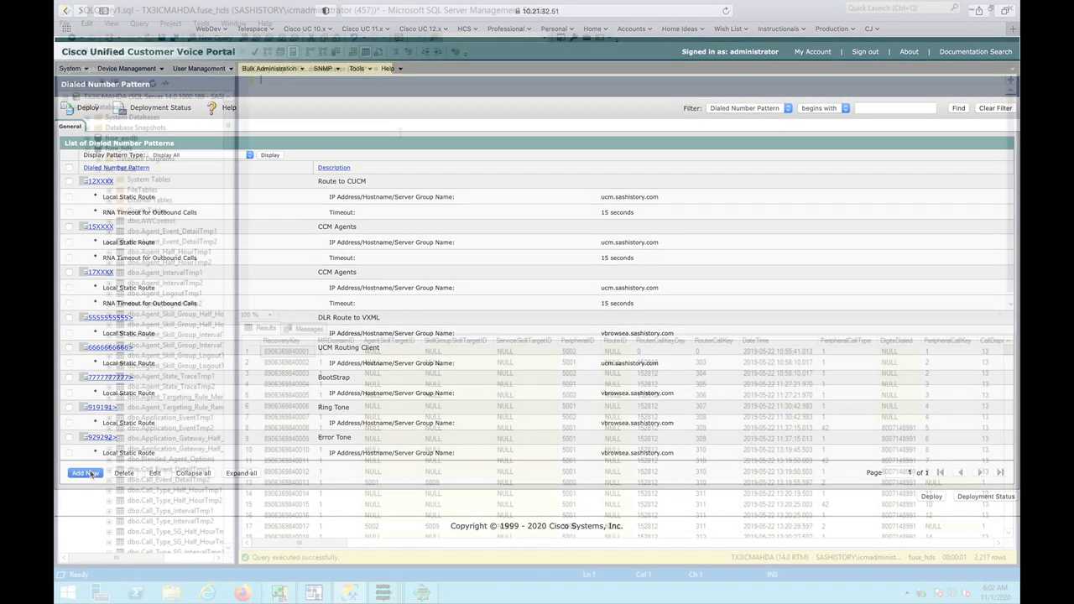
- Complete the query as 'select * from Termination_Call_Detail' via IntelliSense
type("Ter")
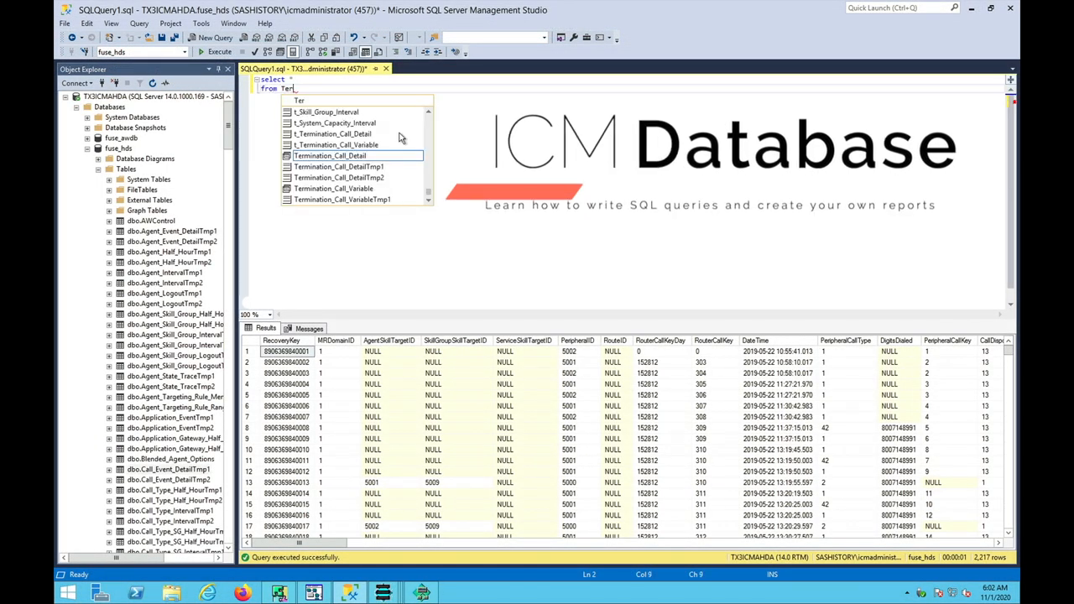
type("Termination_Call_Detail")
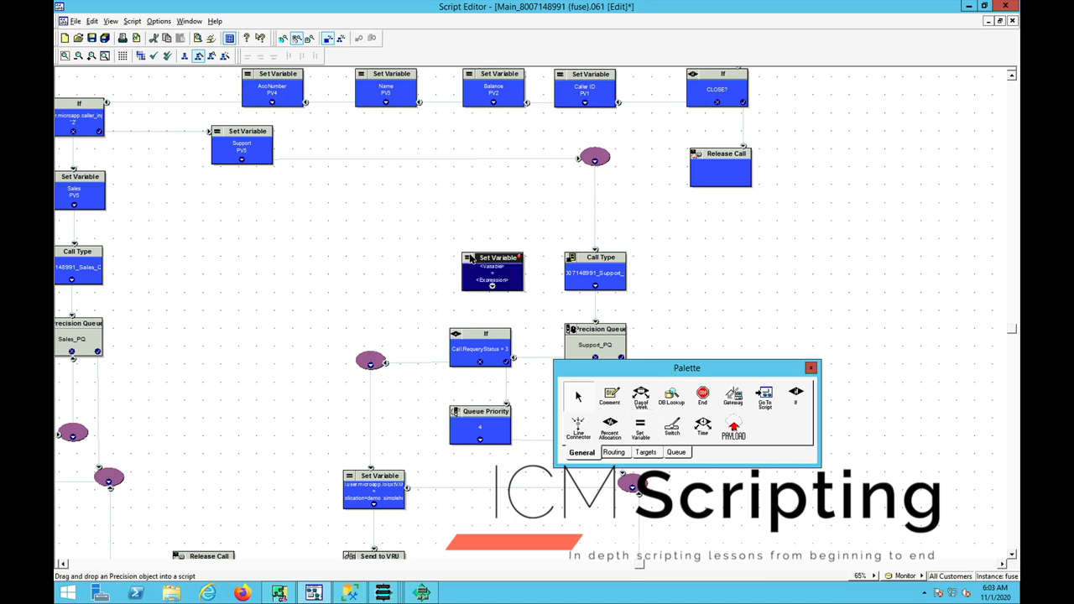
- Bring up the new Set Variable node's Set Properties and its Object choices
double_click(493, 270)
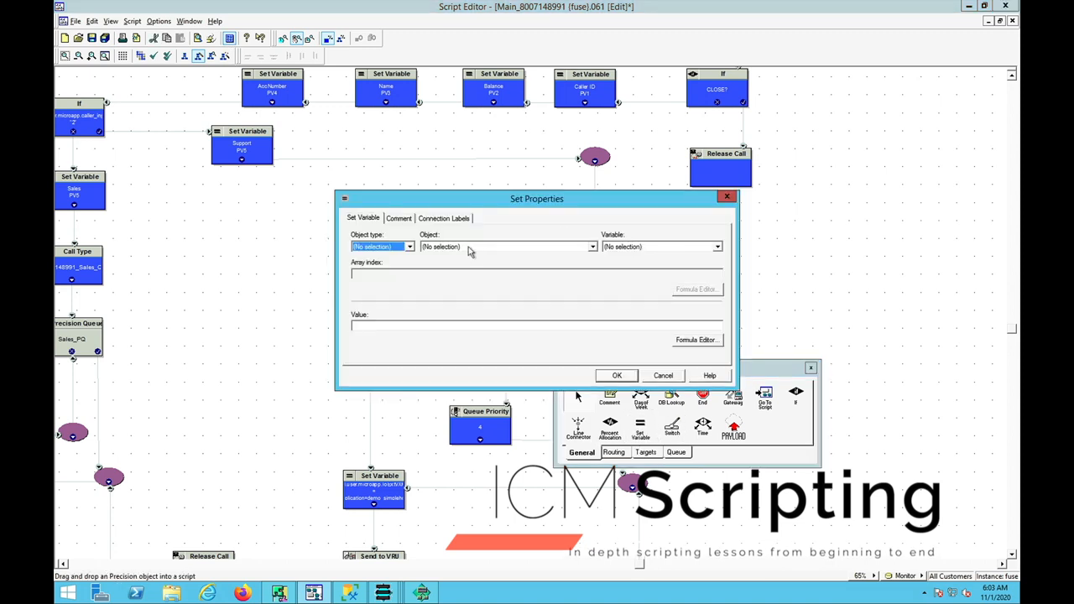
left_click(409, 246)
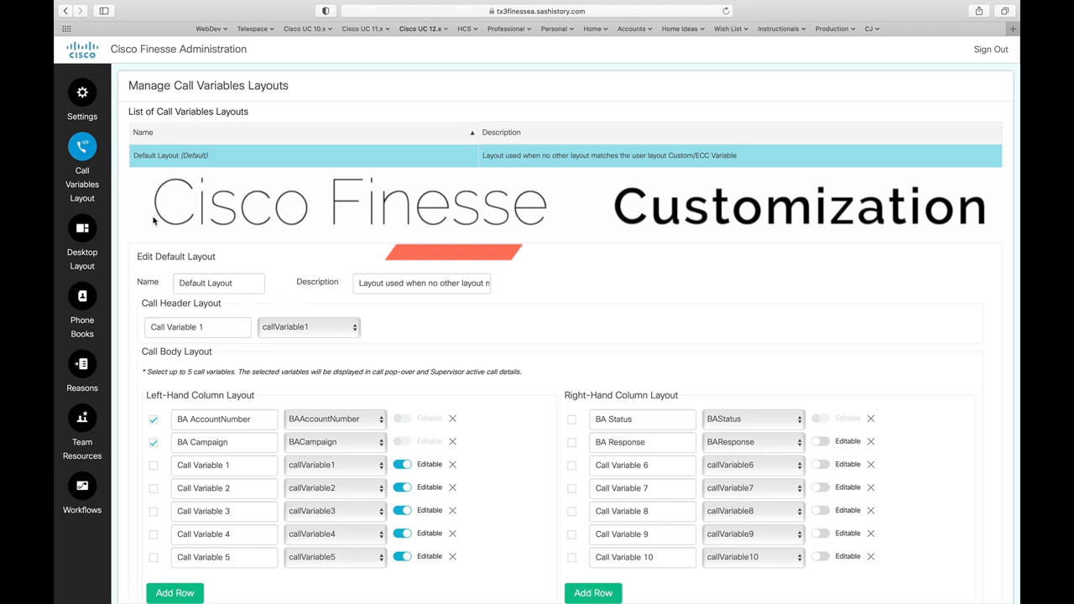
- View the Finesse Desktop Layout XML and browse down through it
left_click(82, 239)
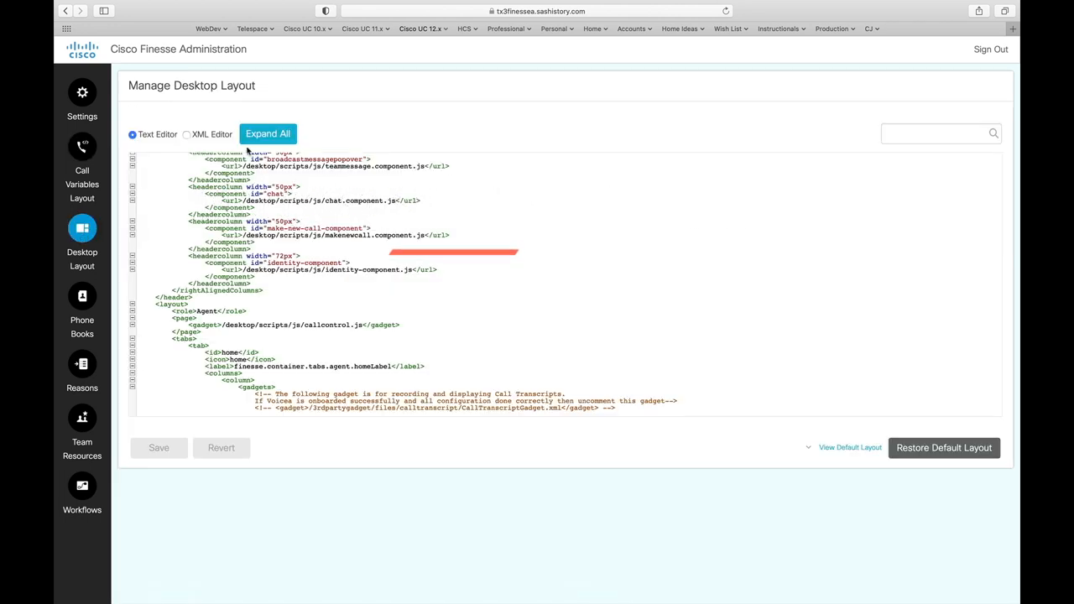
scroll("down", 3)
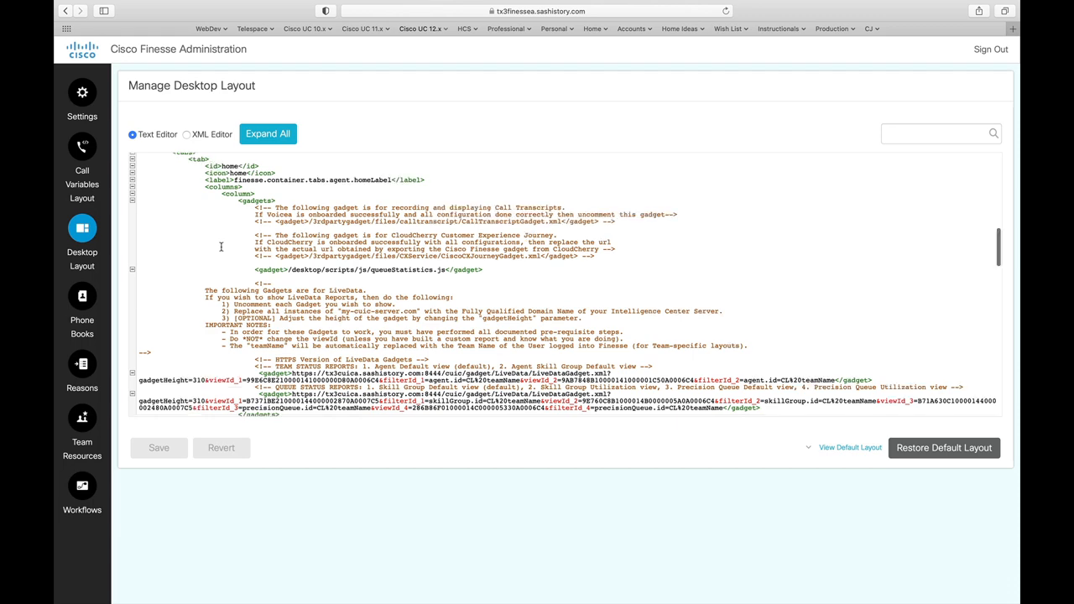
scroll("down", 3)
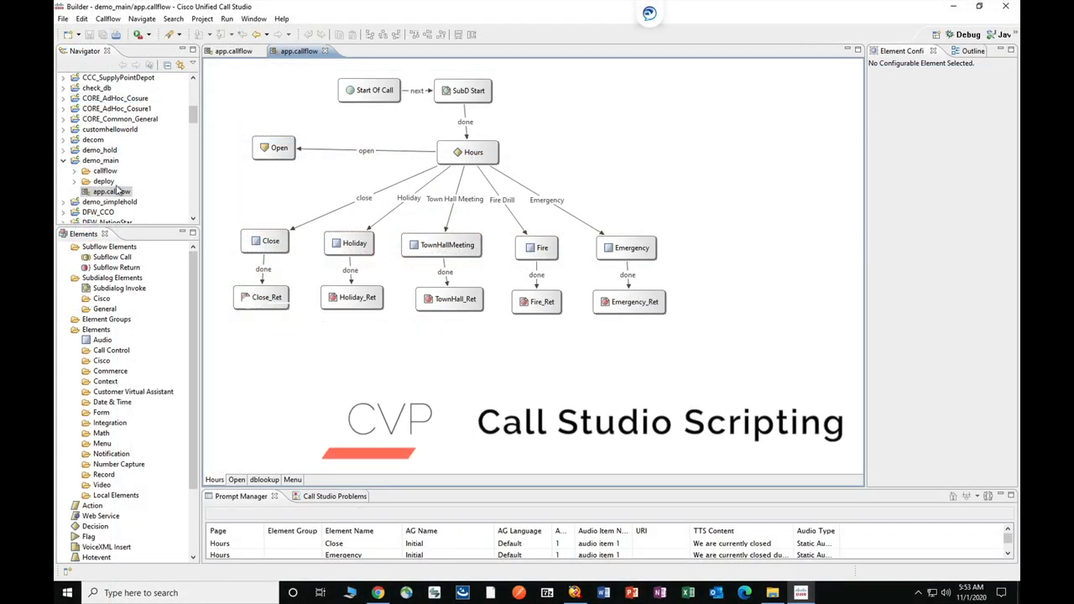
- Select the demo_main project in Call Studio's Navigator and bring up its actions for deployment
left_click(100, 161)
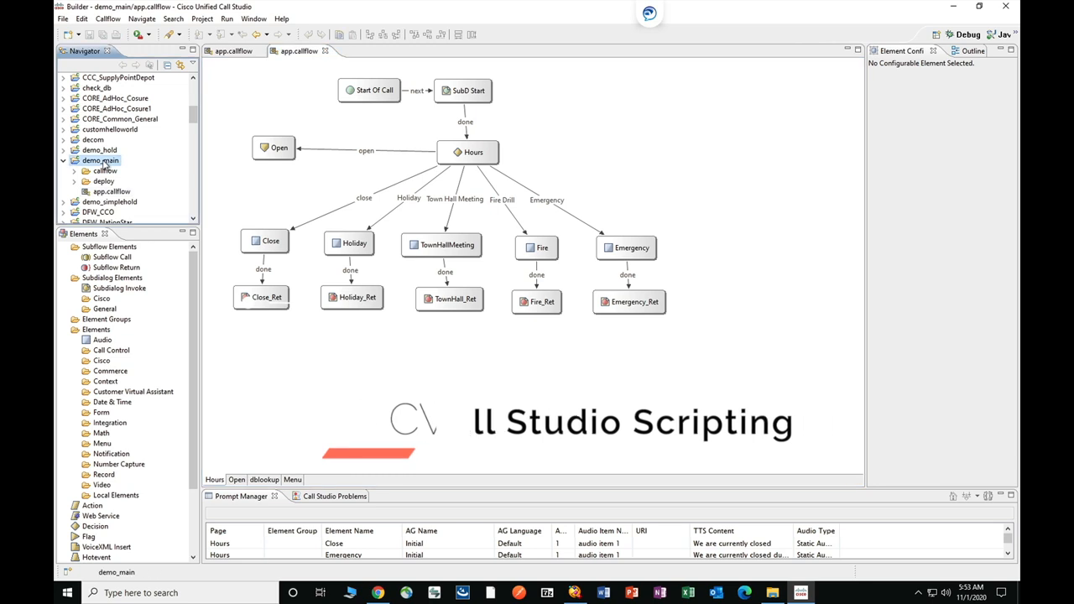
right_click(100, 160)
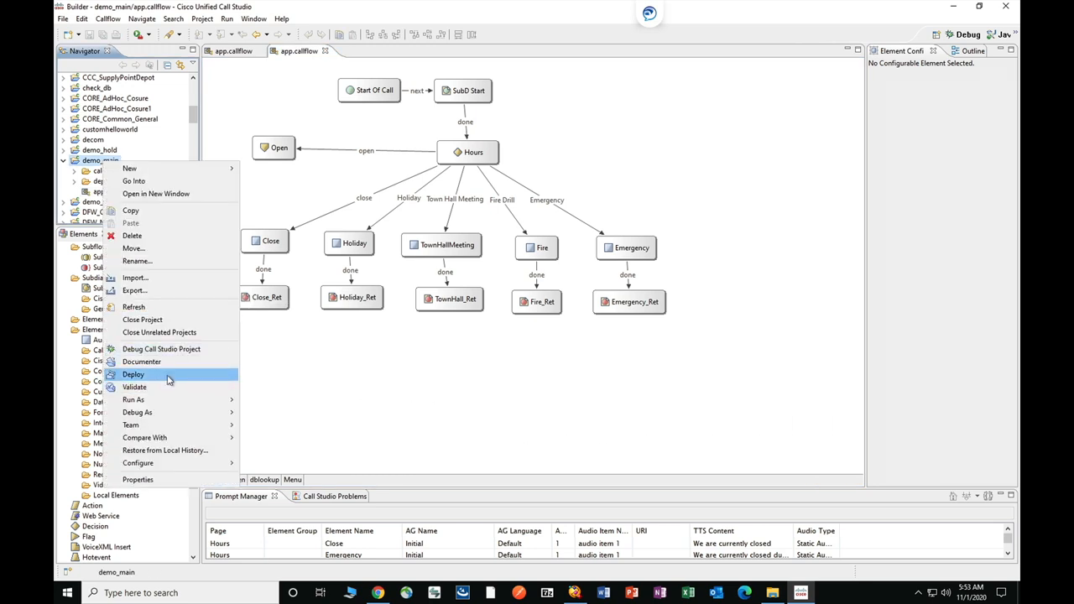